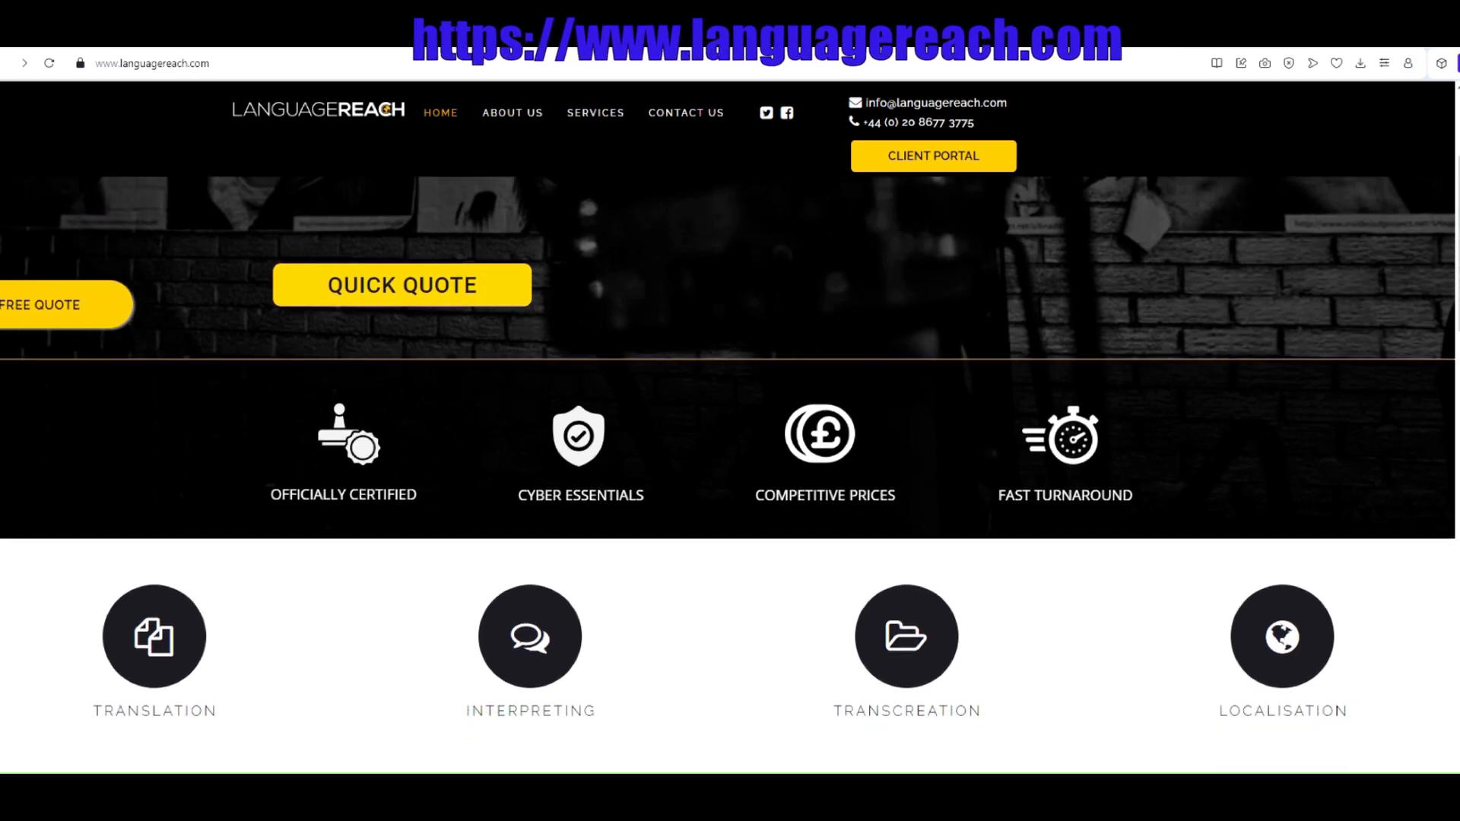
- Scroll the homepage past the service icons and London agency figures down to the testimonials
scroll(down, 3)
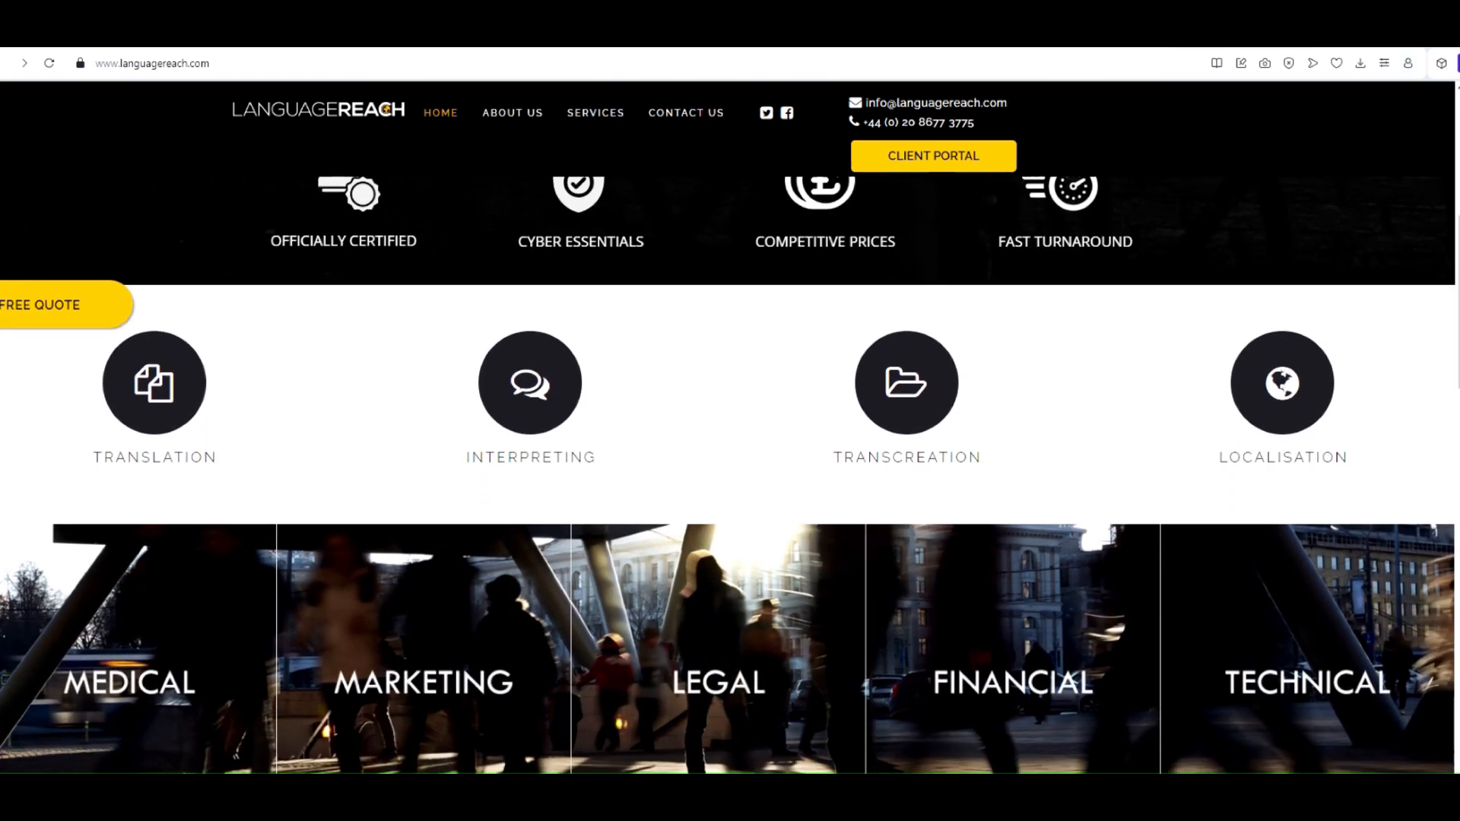
scroll(down, 3)
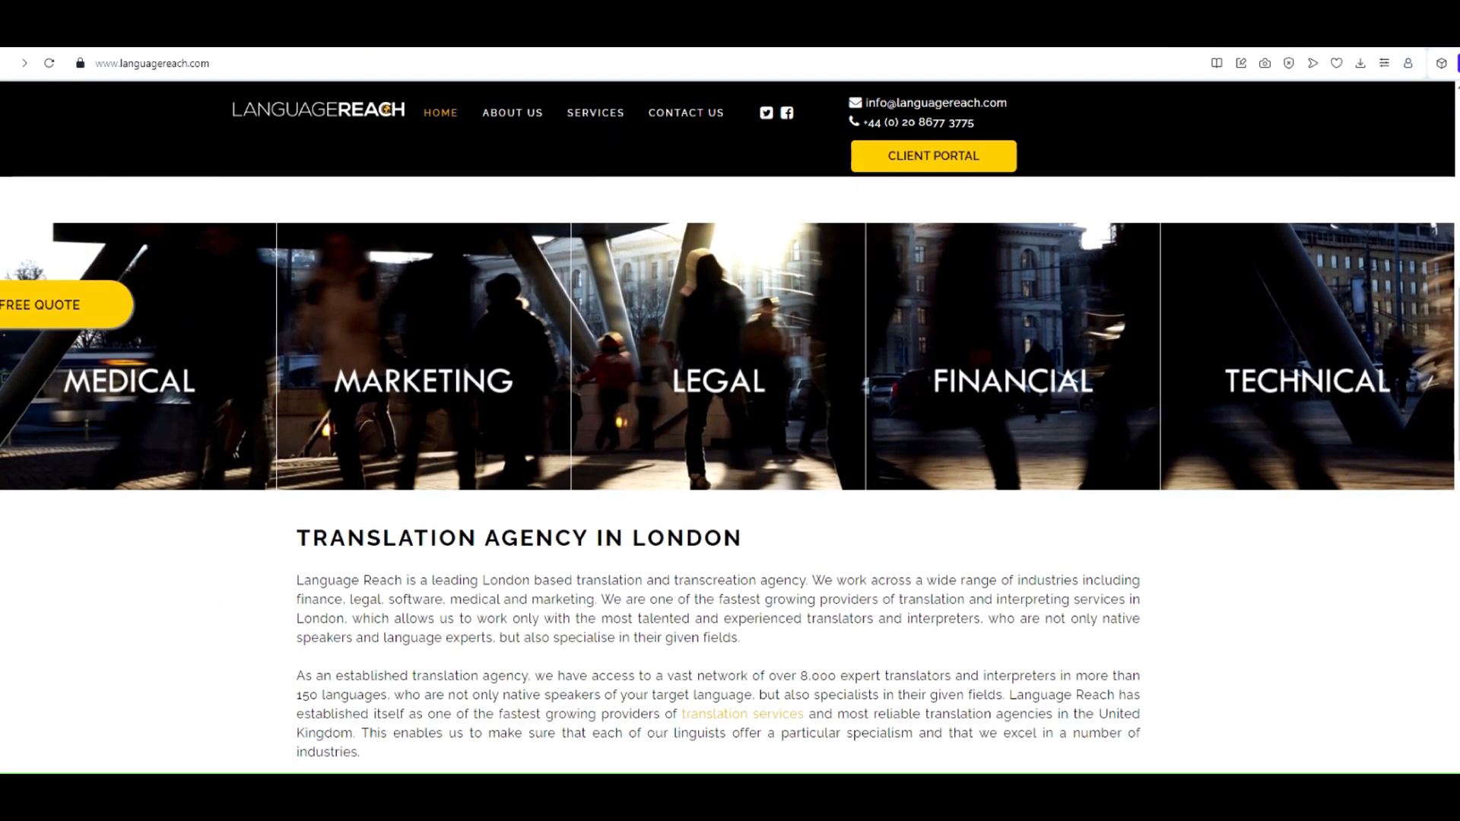
scroll(down, 3)
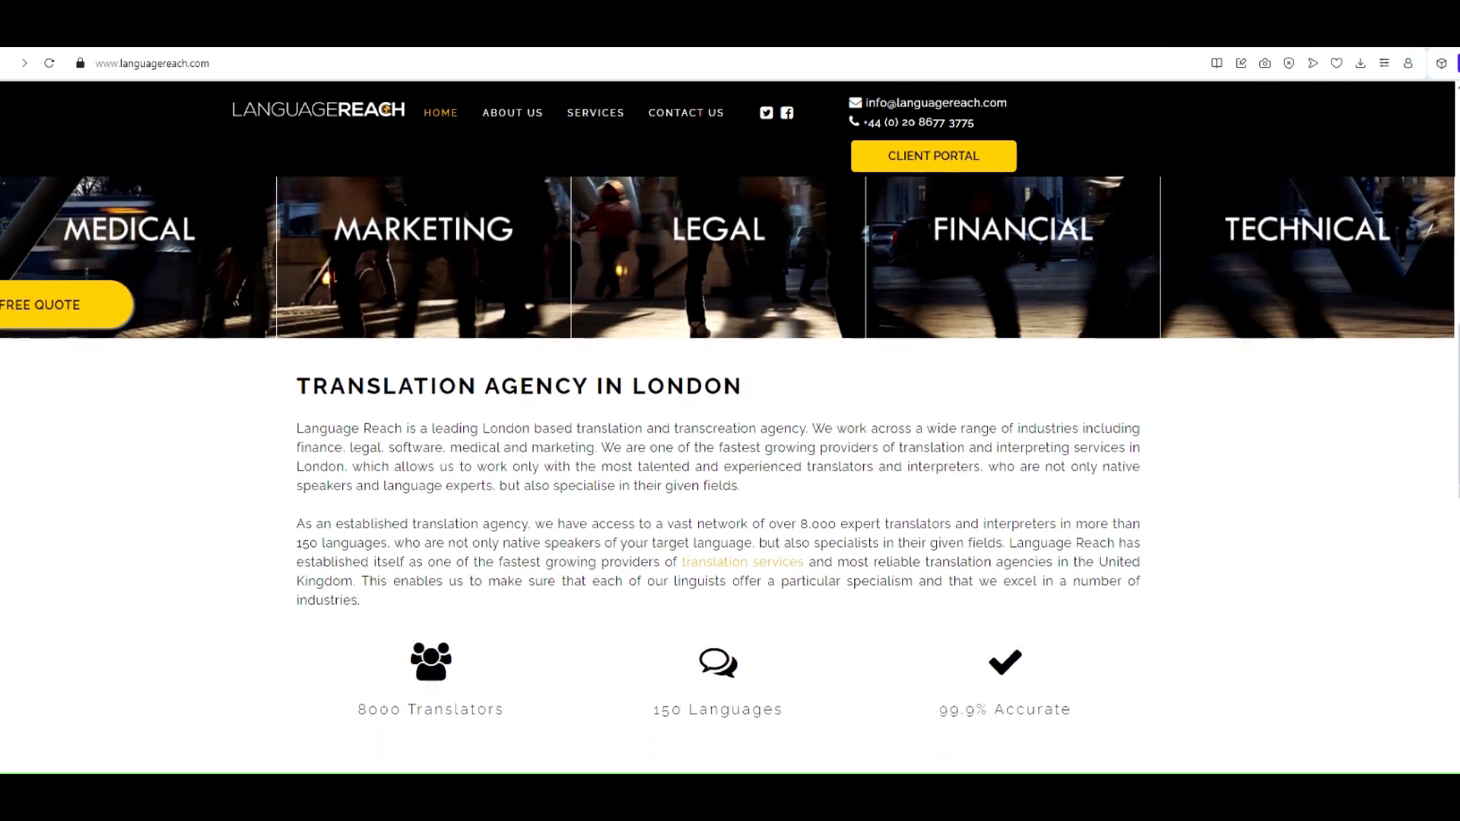
scroll(down, 3)
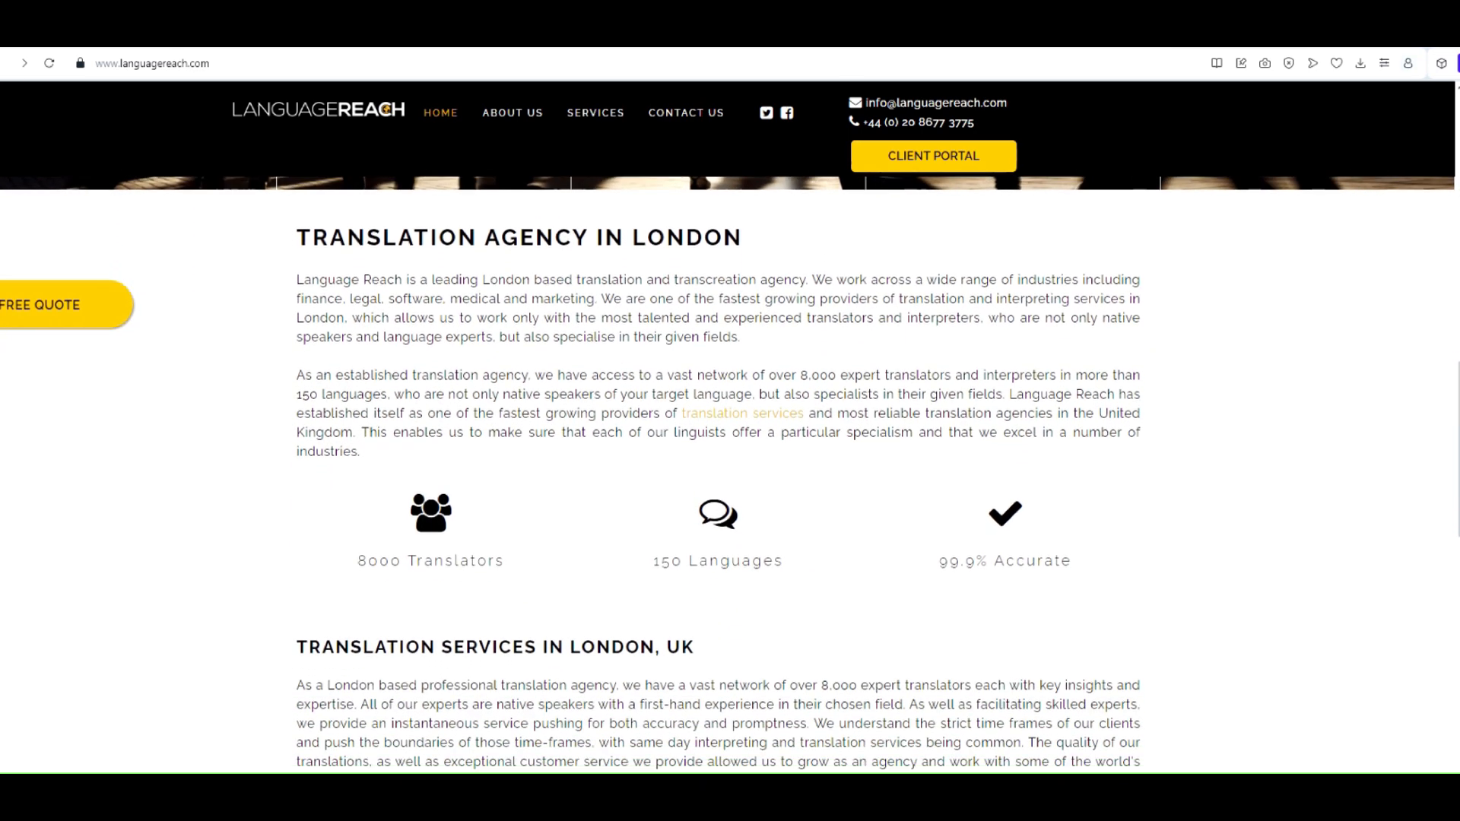
scroll(down, 3)
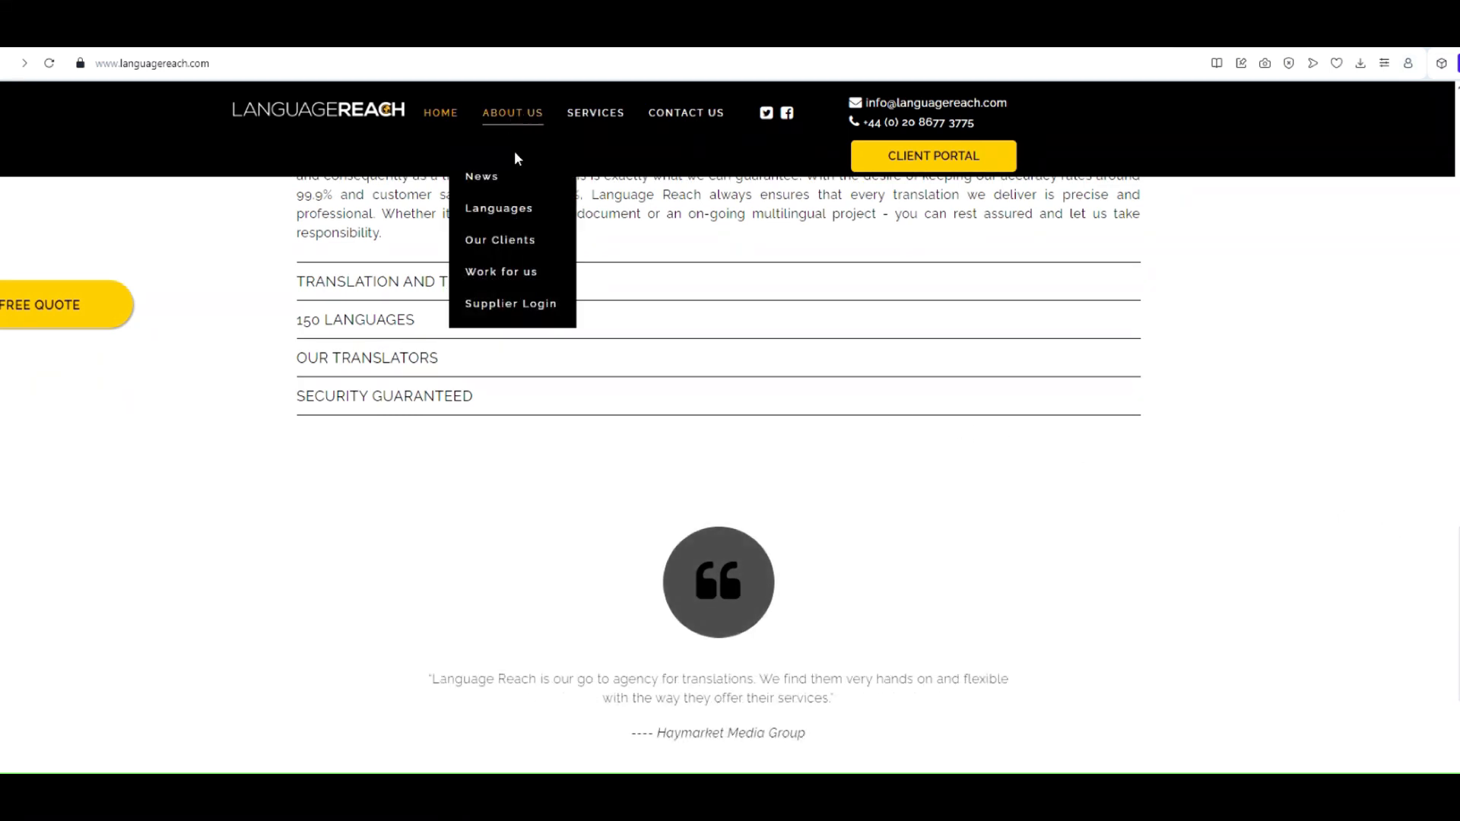
- Reach the Ko-fi shop listing for the Translation Jobs Directory PDF via Work for us
click(500, 270)
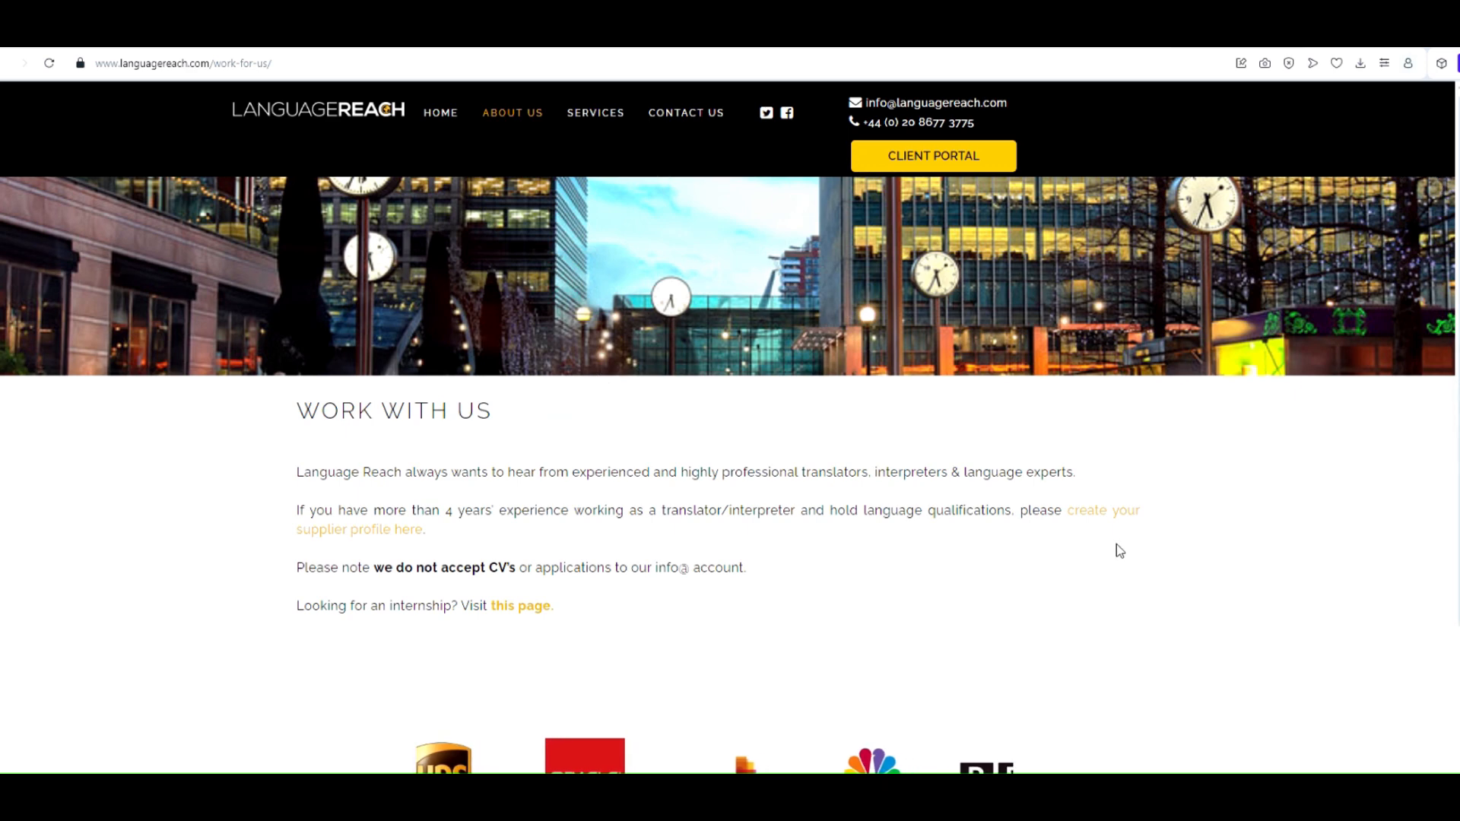
click(1101, 511)
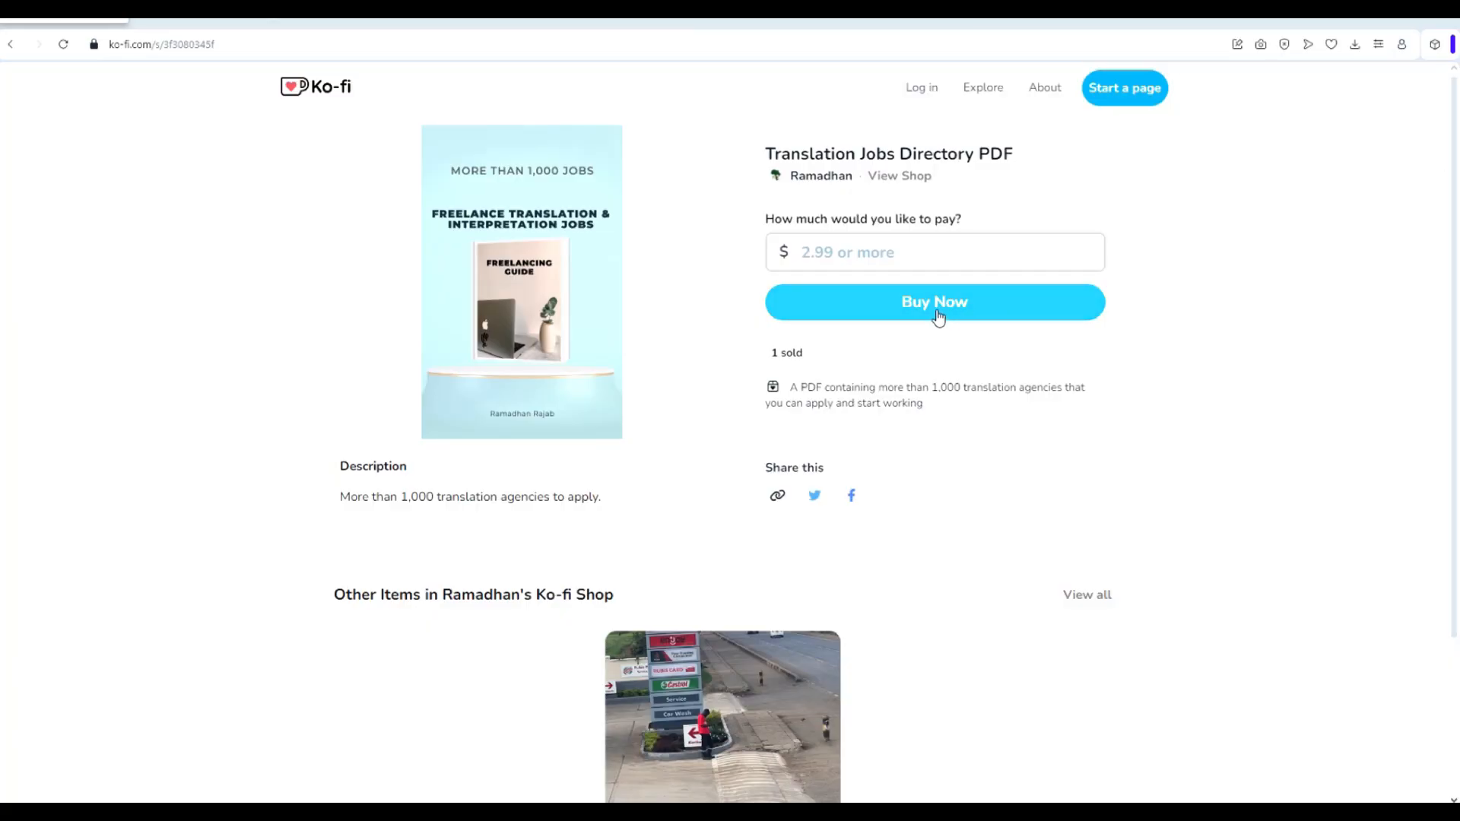
- Add the $2.99 Translation Jobs Directory PDF and proceed to guest checkout
click(933, 301)
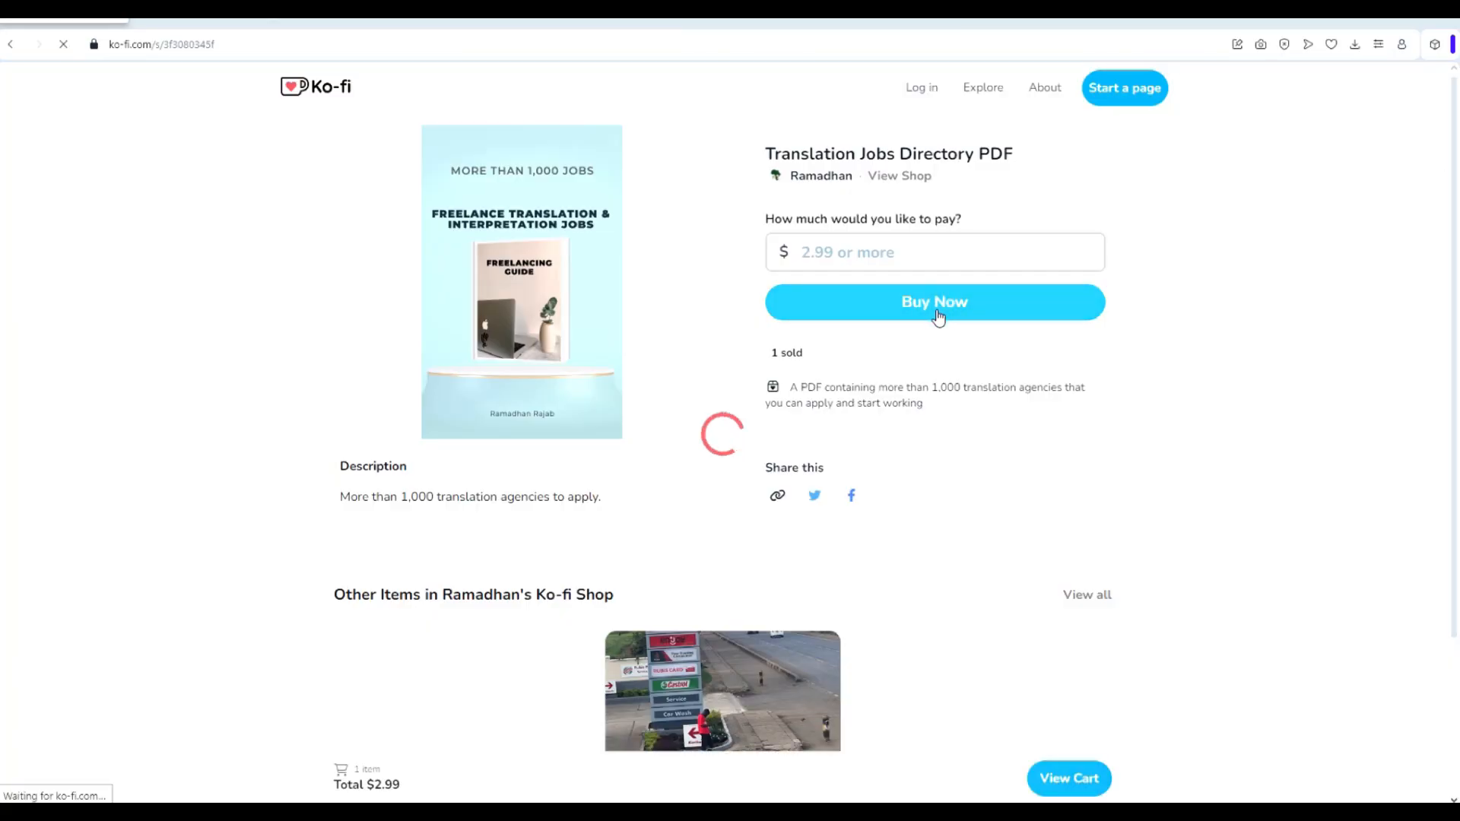
click(932, 301)
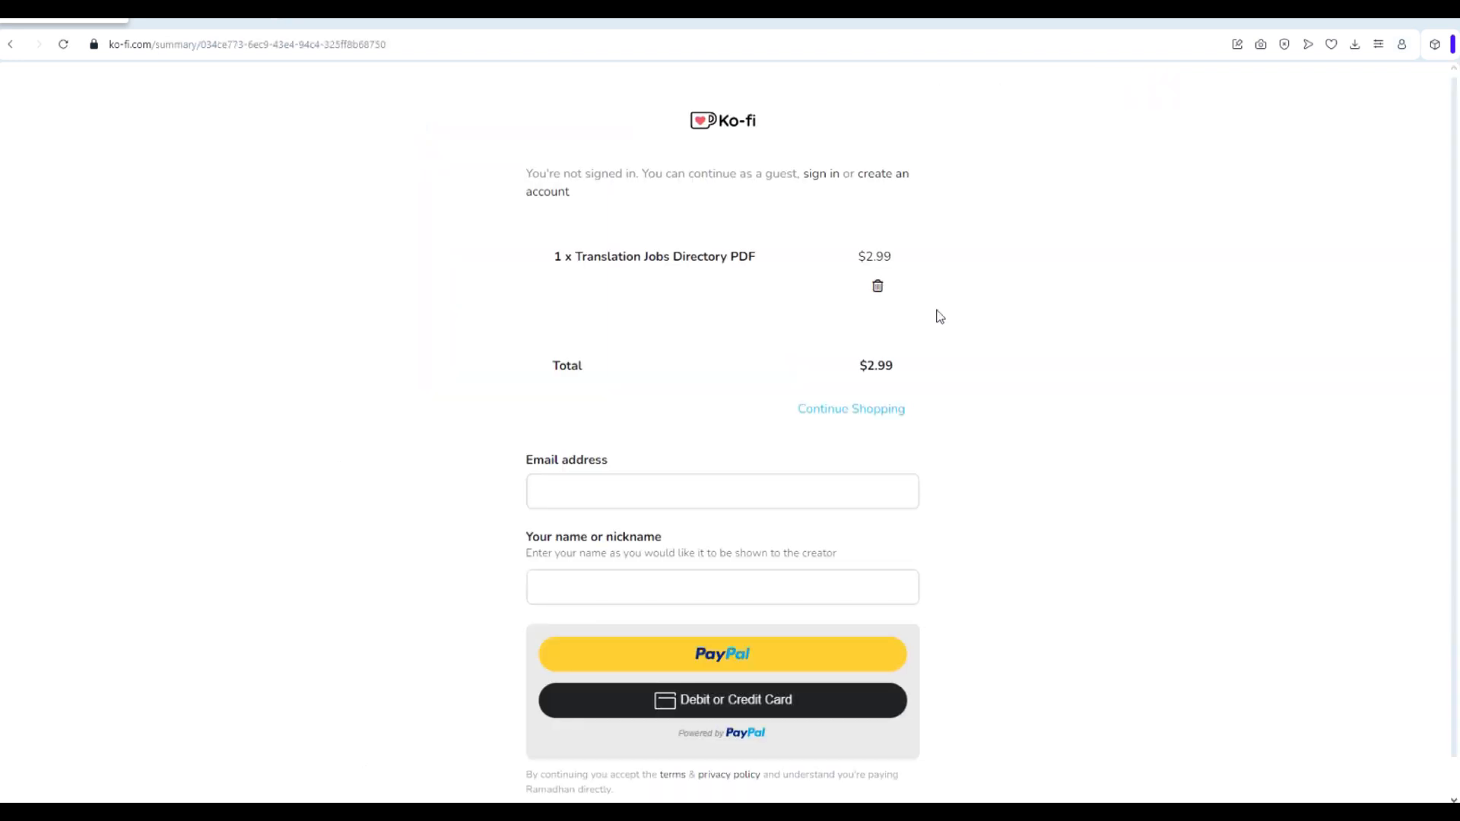
mouse_move(949, 335)
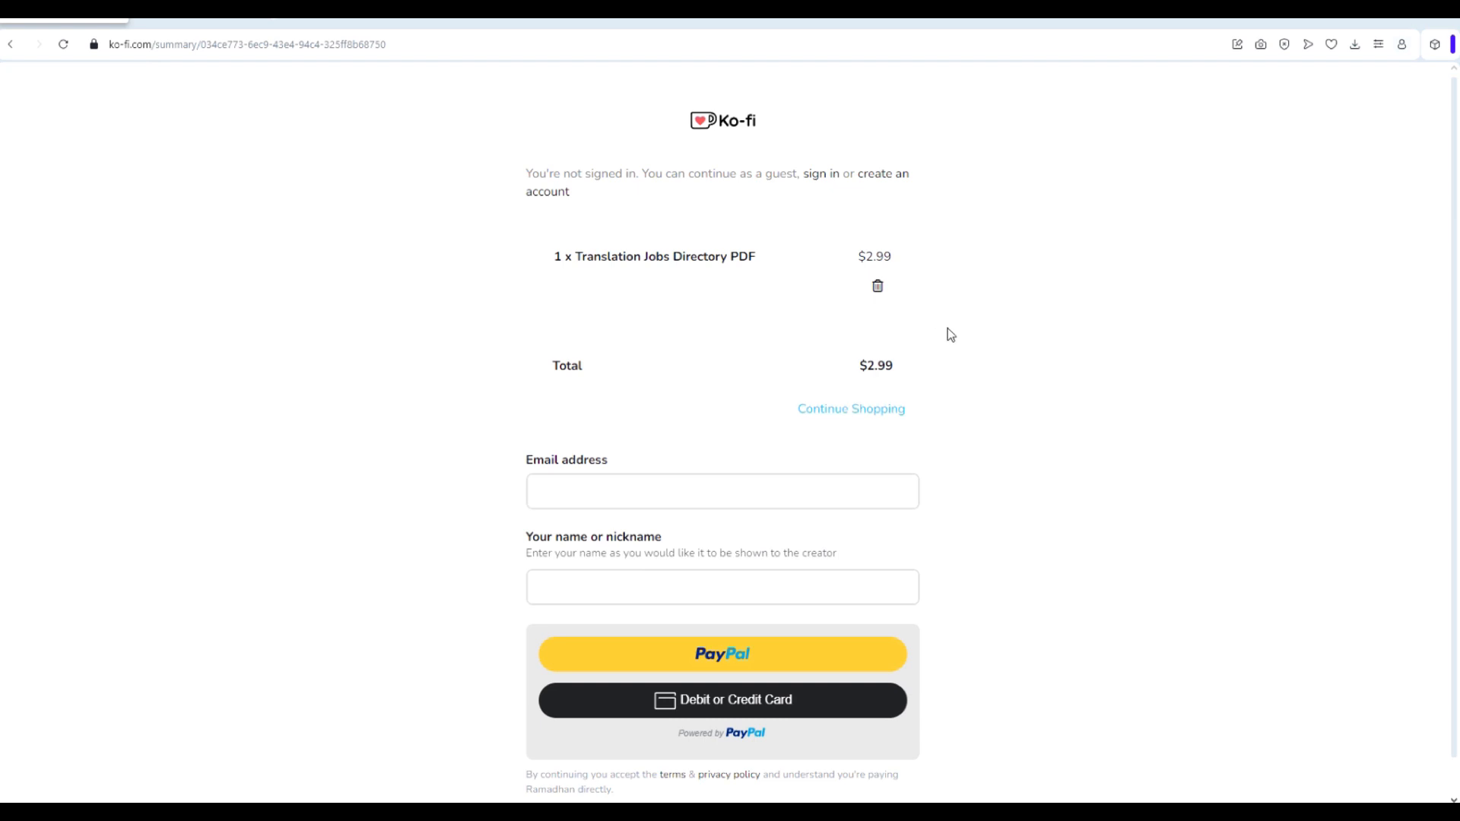